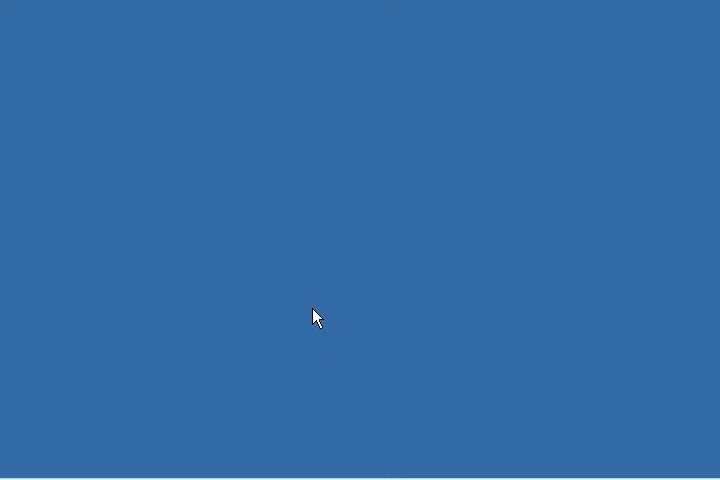
# Step: Save the new blank document as array_insert.bat in the home folder
pyautogui.click(28, 466)
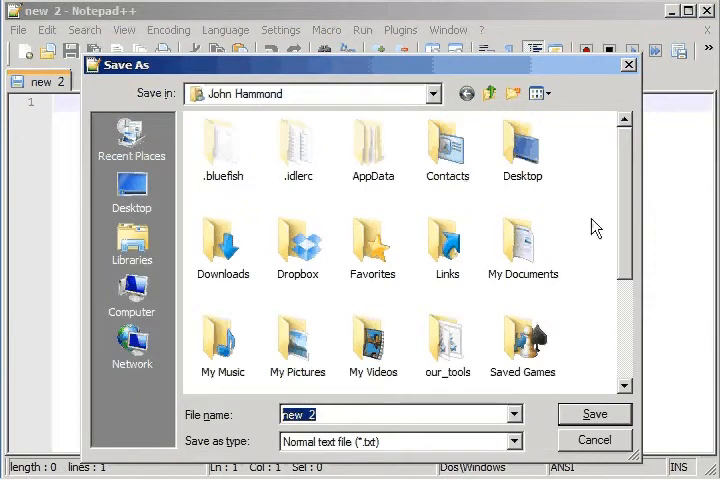
pyautogui.write('array_inser')
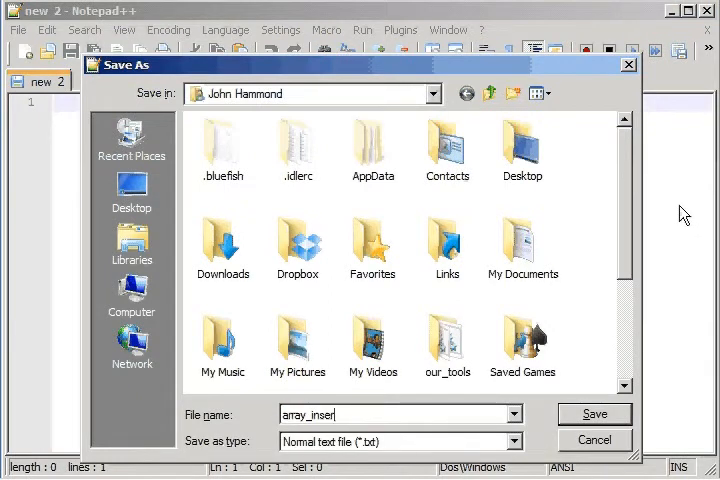
pyautogui.click(592, 414)
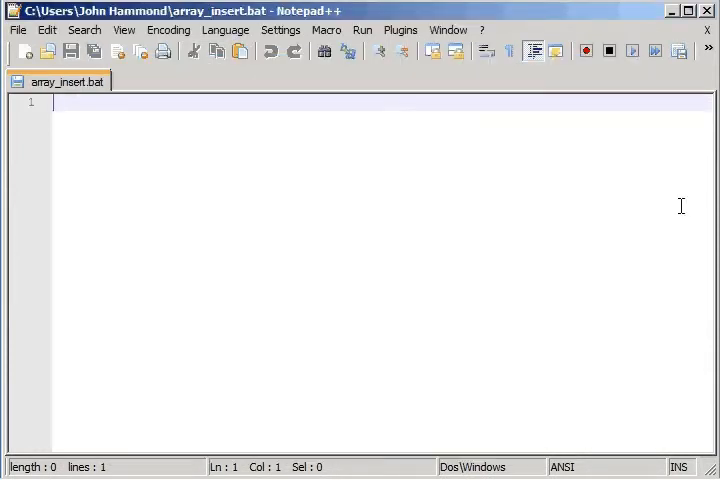
pyautogui.write('@echo off')
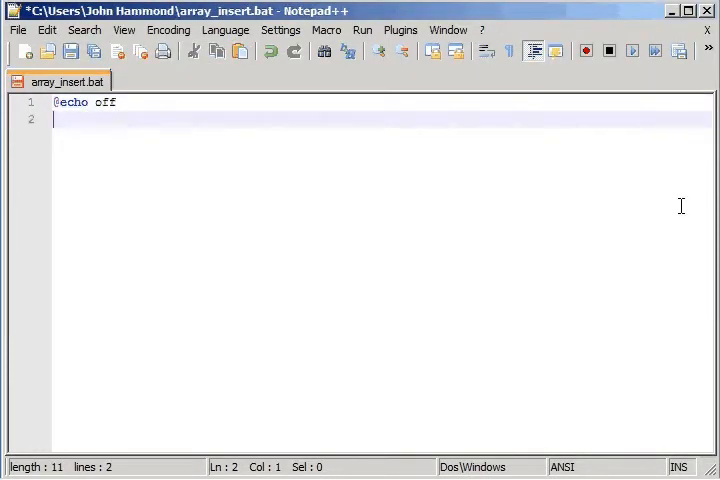
pyautogui.write(':: call a')
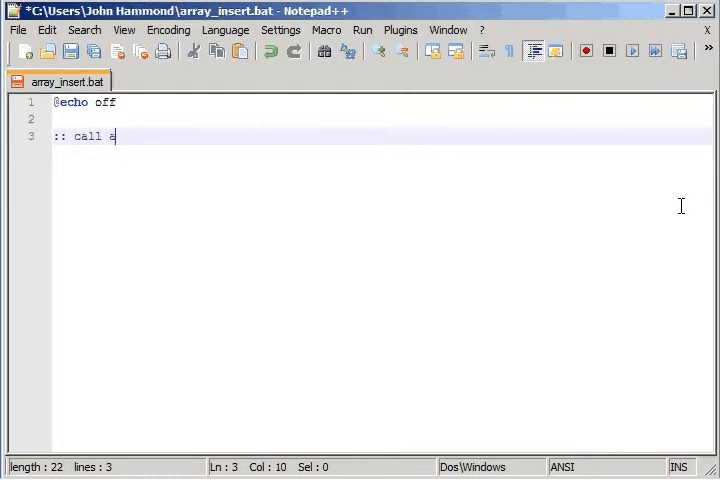
pyautogui.write('rray_inse')
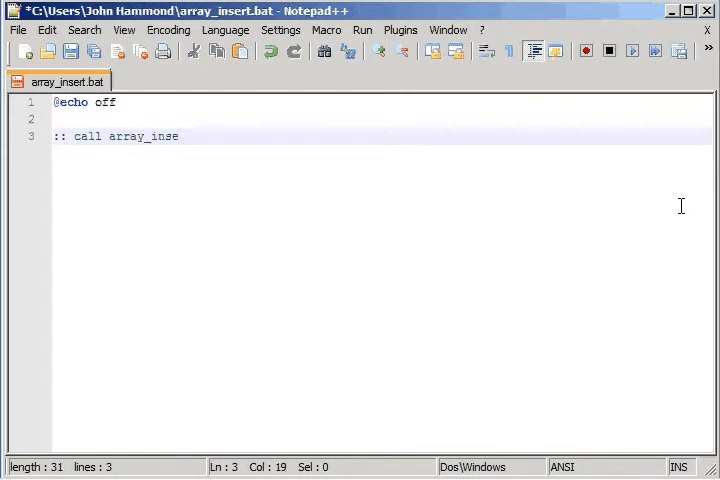
pyautogui.write('rt array')
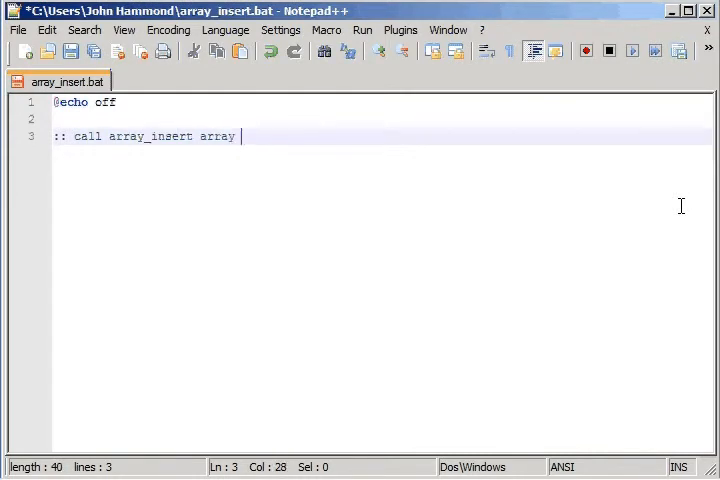
pyautogui.write('"delimite"')
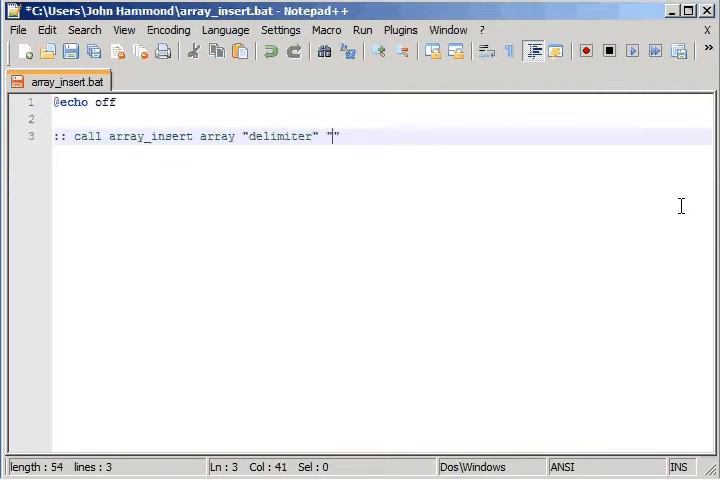
pyautogui.write('value"')
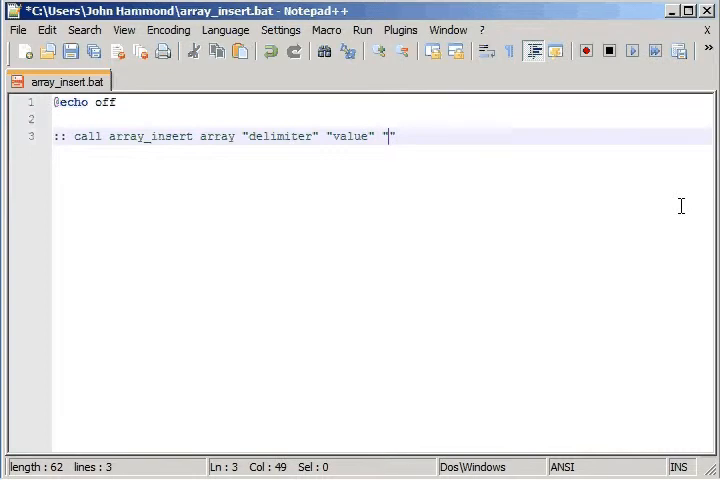
pyautogui.press('BackSpace')
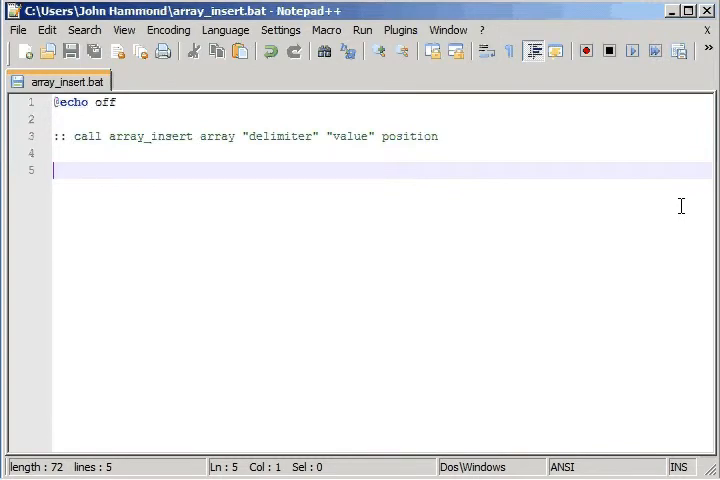
# Step: Add create_string calls storing delimiter from %2 and value from %3
pyautogui.write('c')
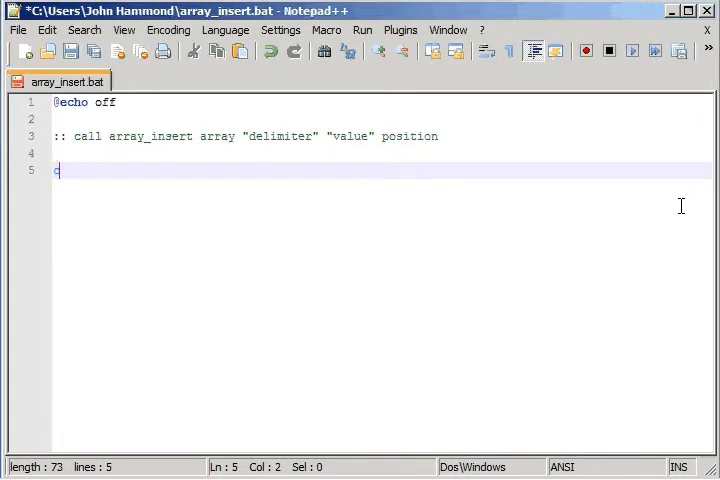
pyautogui.write('create_cr')
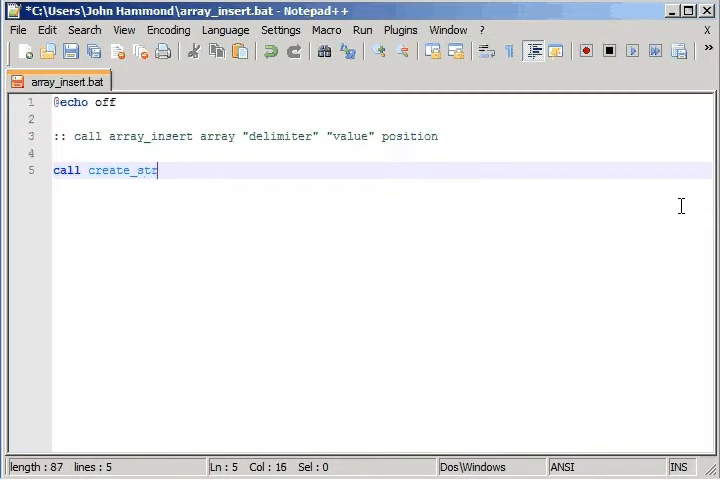
pyautogui.write('ing value')
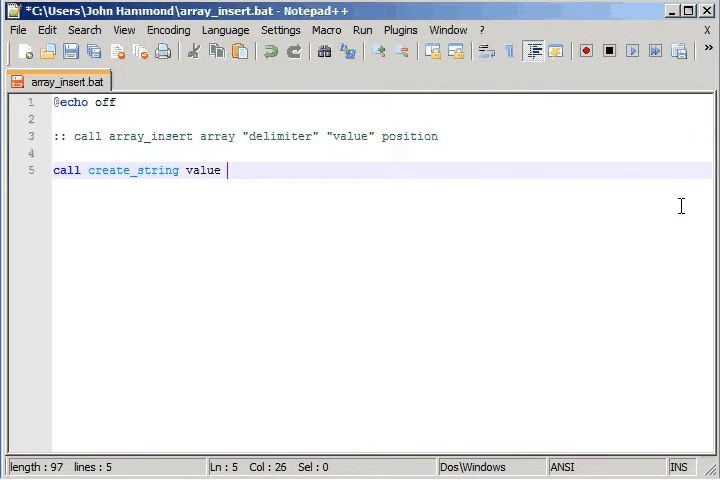
pyautogui.write('%3')
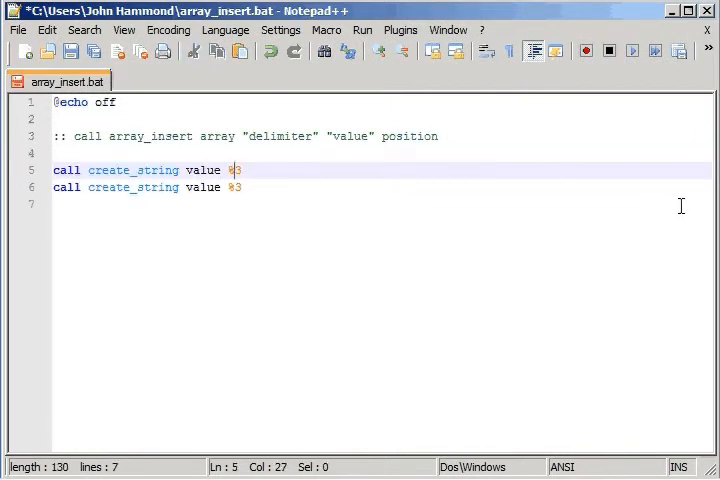
pyautogui.write('delimiter')
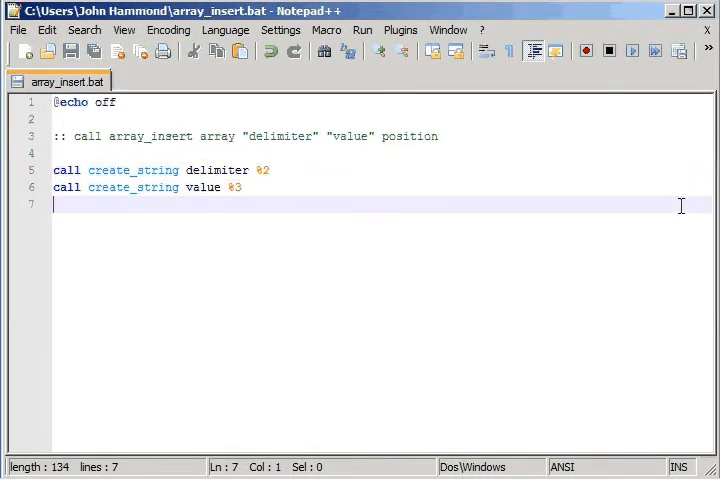
# Step: Set position=%4 and initialise an empty new_array variable
pyautogui.write('set po')
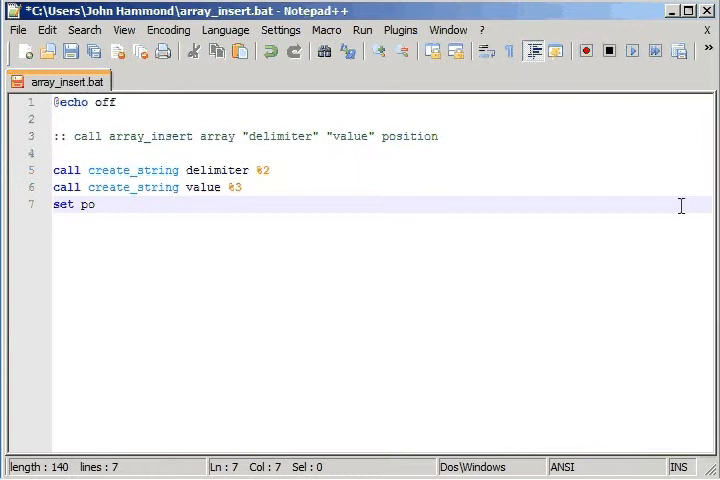
pyautogui.write('sition=%4')
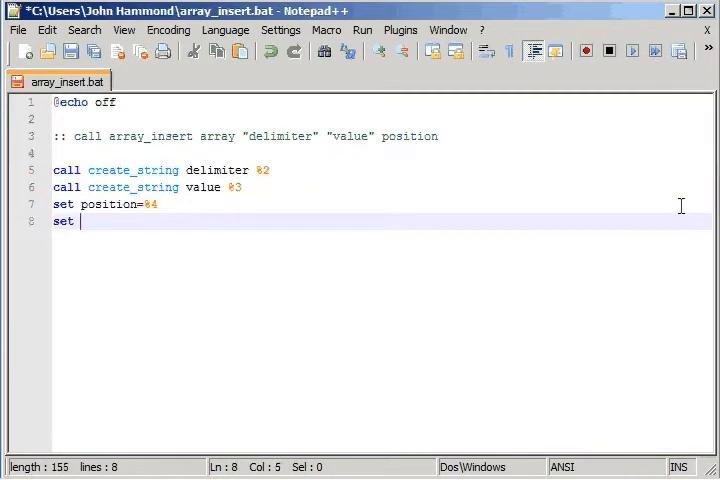
pyautogui.write('new_array=')
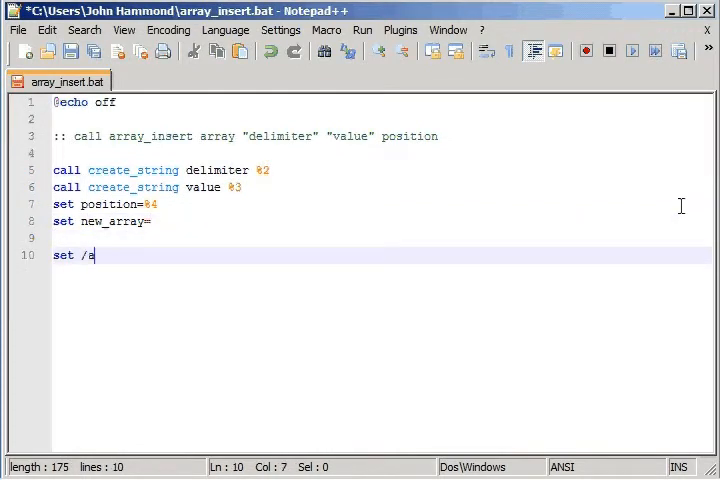
# Step: Compute limit as the array length minus one: set /a limit=!%1_length! - 1
pyautogui.write('limit=')
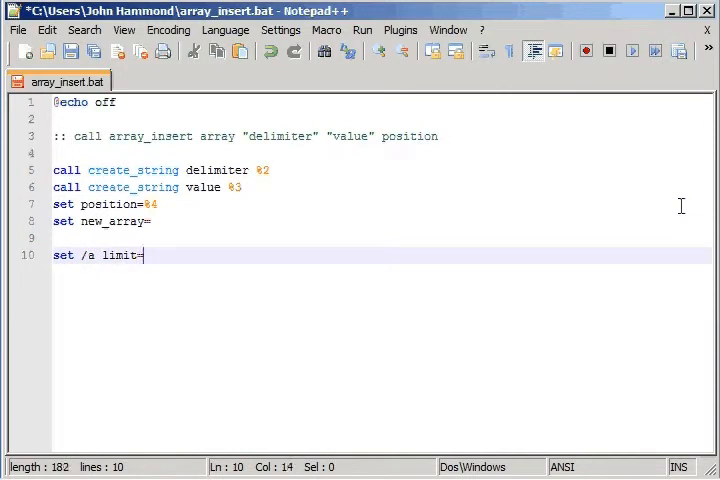
pyautogui.write('!%1_len!')
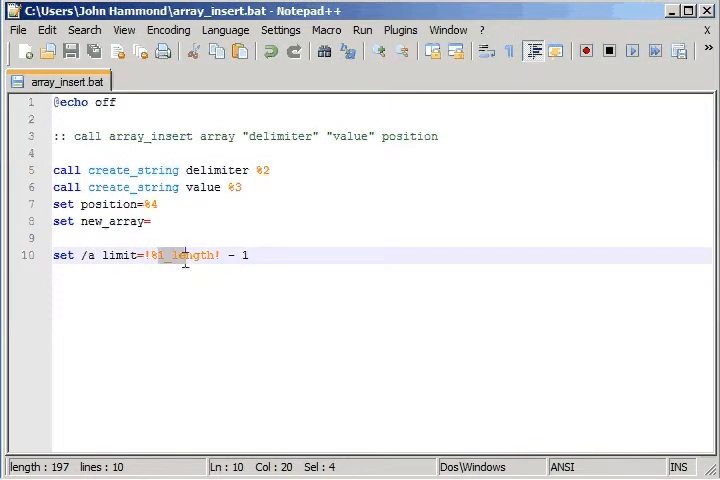
pyautogui.click(246, 256)
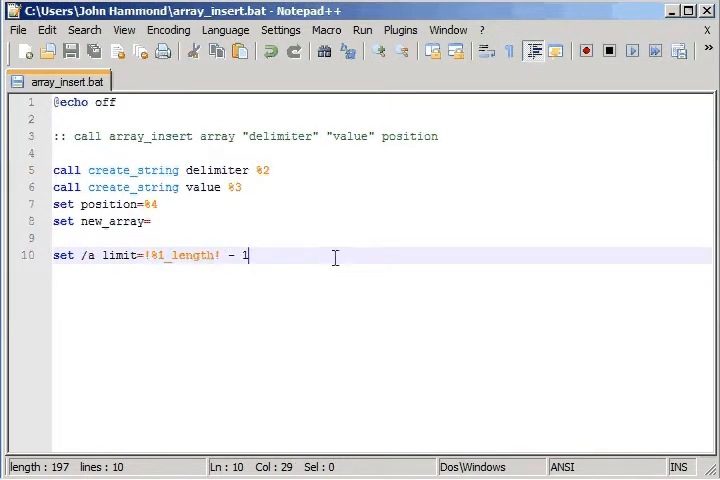
# Step: Write the for /l %%g in (0, 1, %limit%) do loop header
pyautogui.write('for /l')
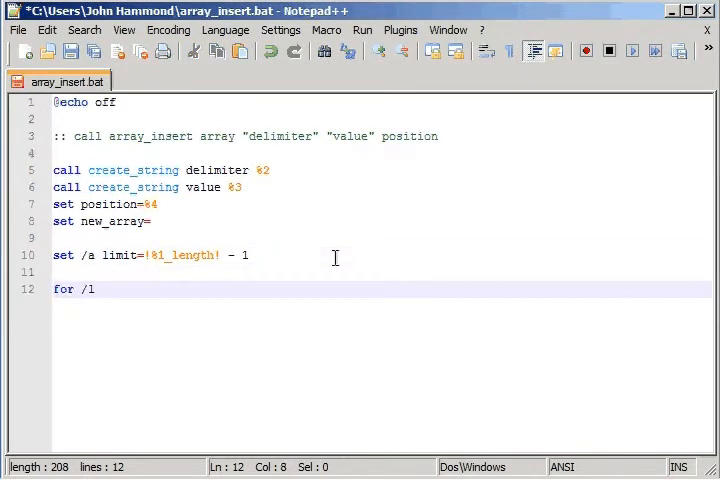
pyautogui.write('%%g in ( )')
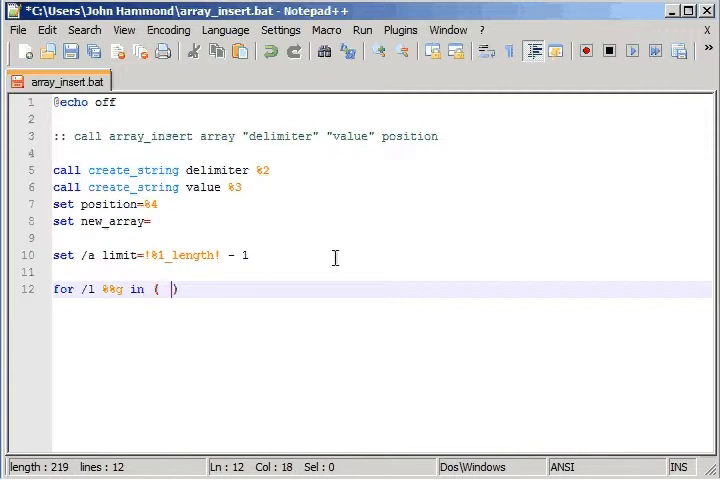
pyautogui.write('0, 1,')
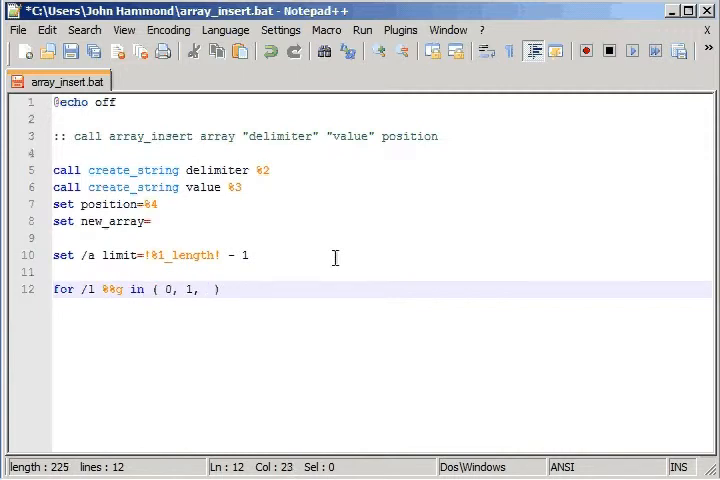
pyautogui.write('%limit% ) do (')
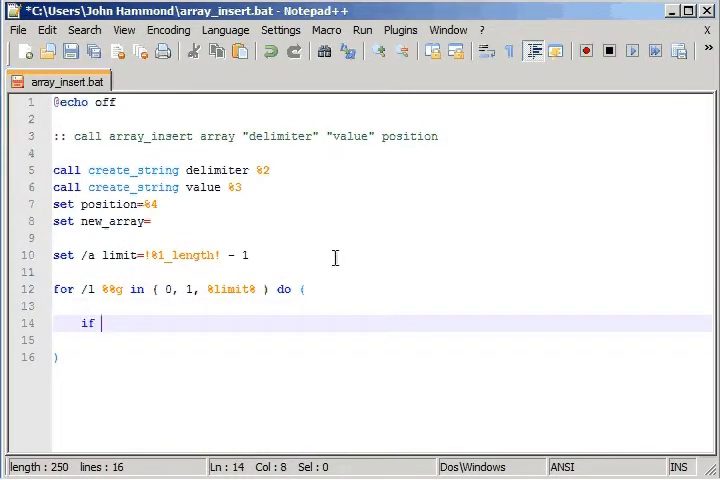
# Step: Inside the loop, if %%g equ %position% append !value!!delimiter! to new_array
pyautogui.write('%%g e')
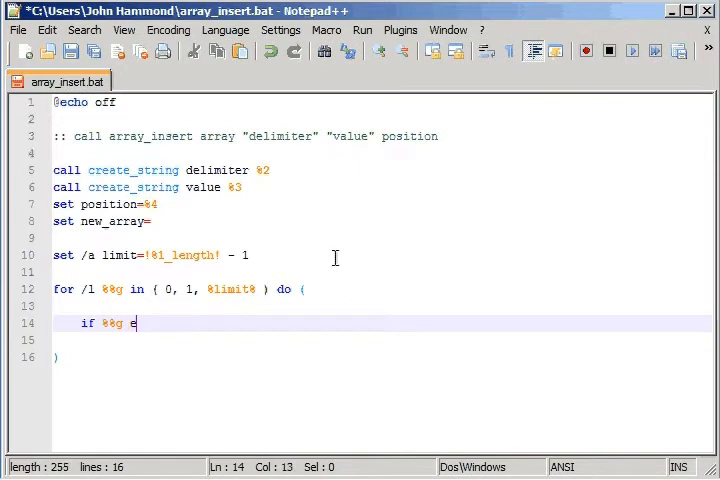
pyautogui.write('qu %%')
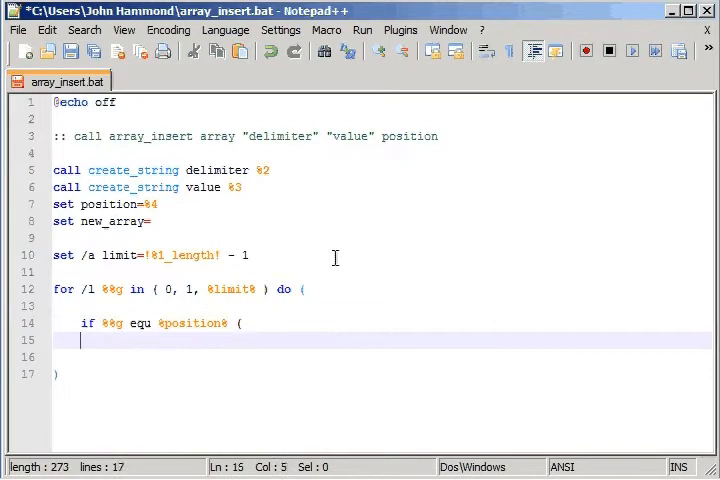
pyautogui.write('set new')
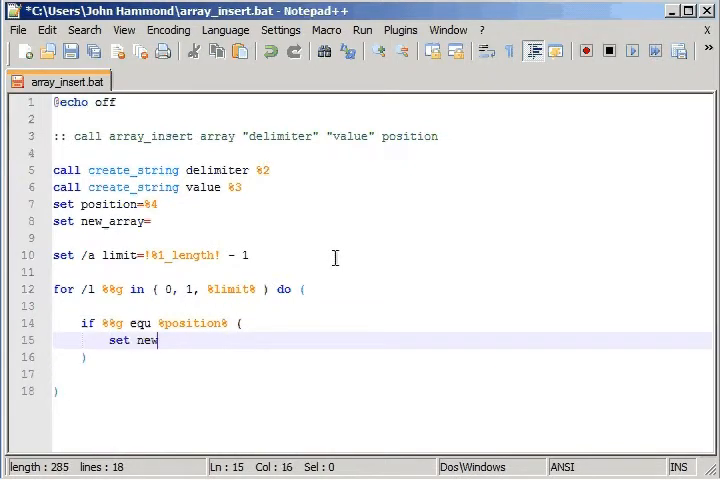
pyautogui.write('_array')
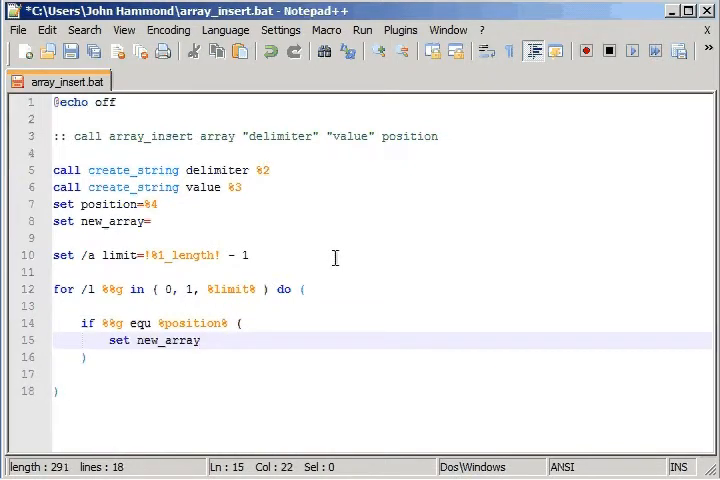
pyautogui.write('=!new_array!!')
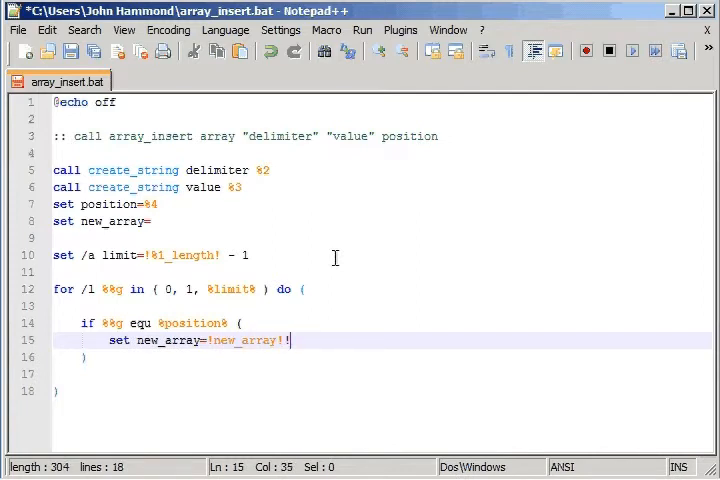
pyautogui.write('value!!delimiter!')
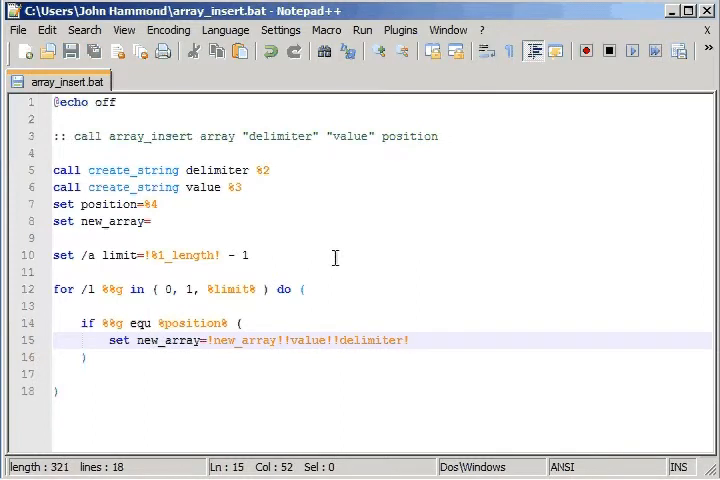
pyautogui.moveTo(344, 258)
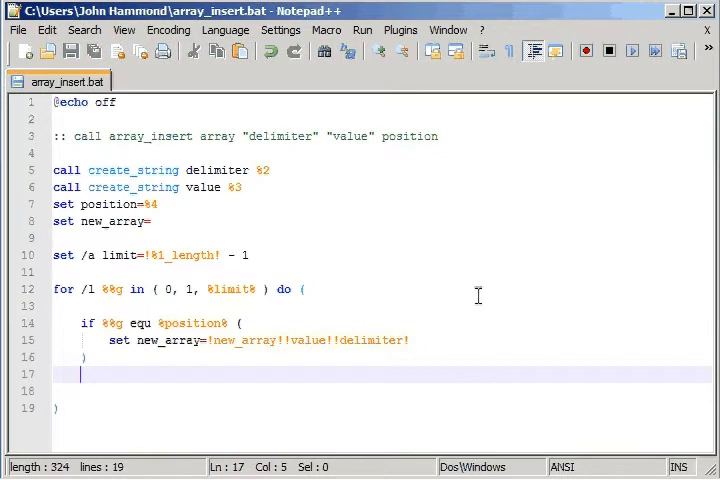
# Step: If %%g equ %limit%, append the element !%1[%%g]! to new_array without a delimiter
pyautogui.write('if %%g')
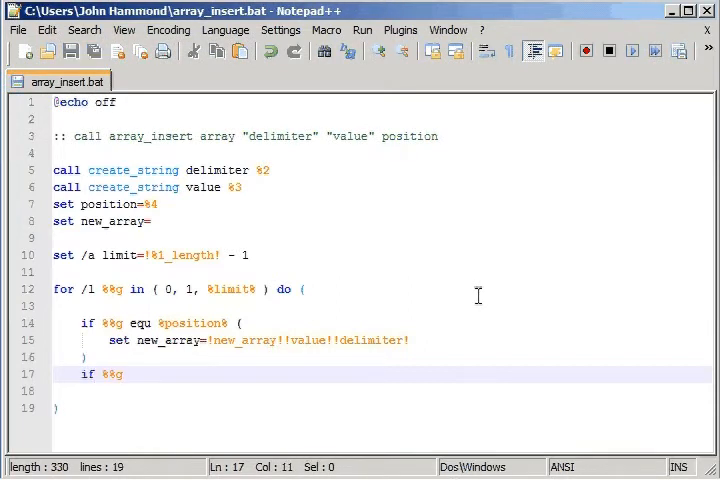
pyautogui.write('" "')
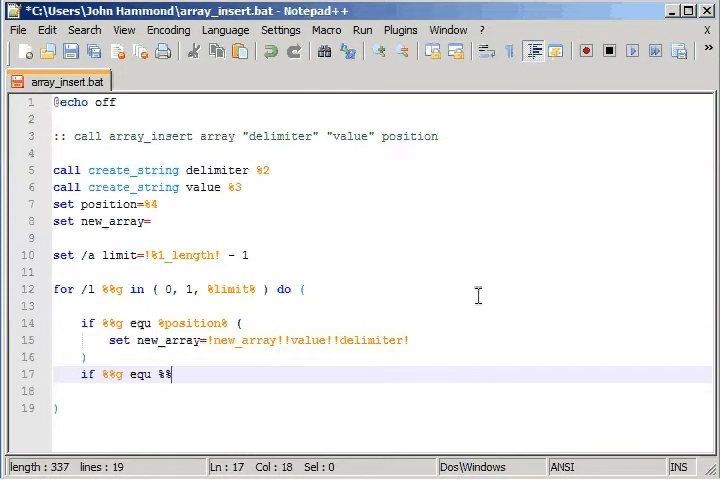
pyautogui.write('%limit%')
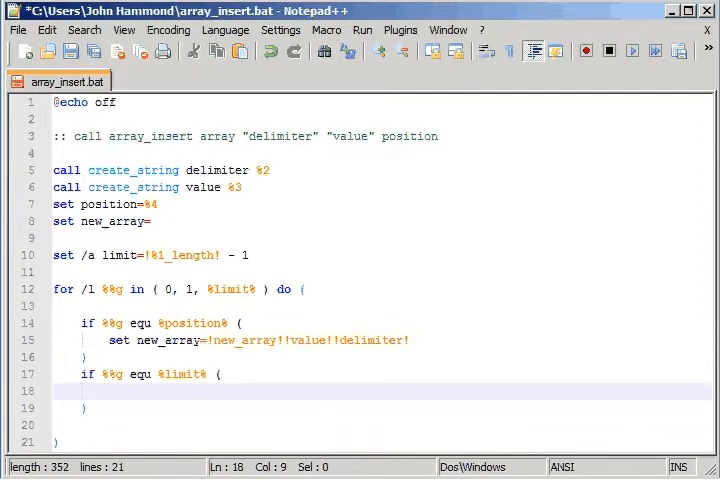
pyautogui.write('set new_arr')
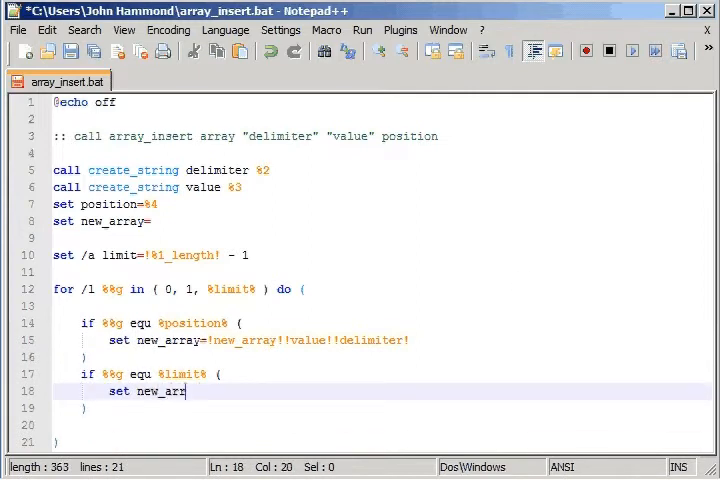
pyautogui.write('ay=!new_a')
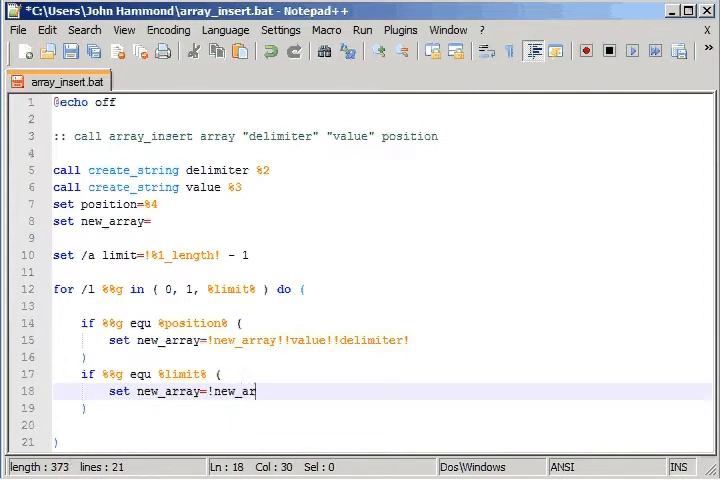
pyautogui.write('ray!!')
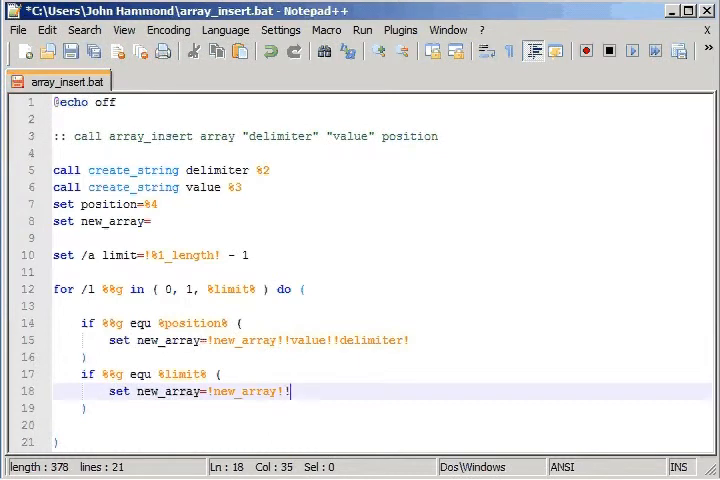
pyautogui.write('%1!')
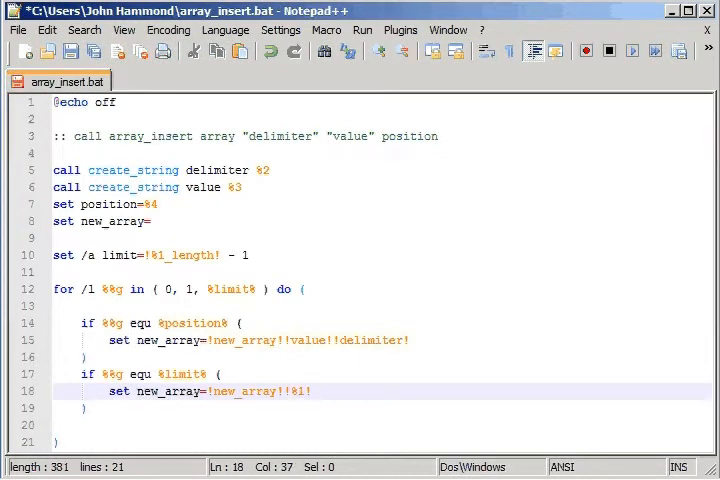
pyautogui.write('[]')
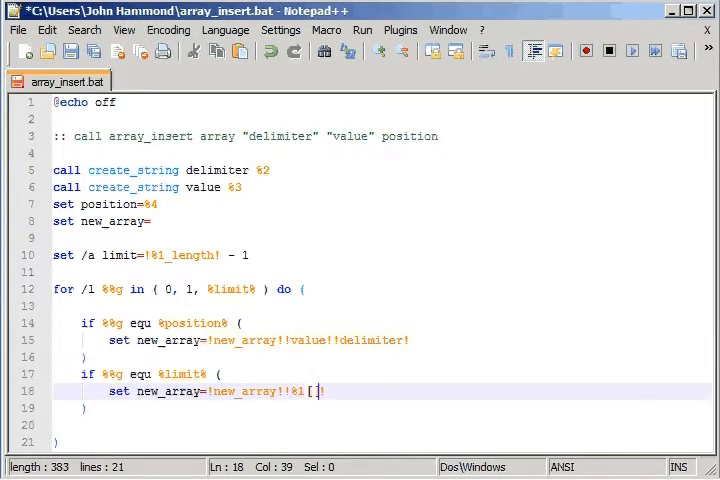
pyautogui.write('%%g]')
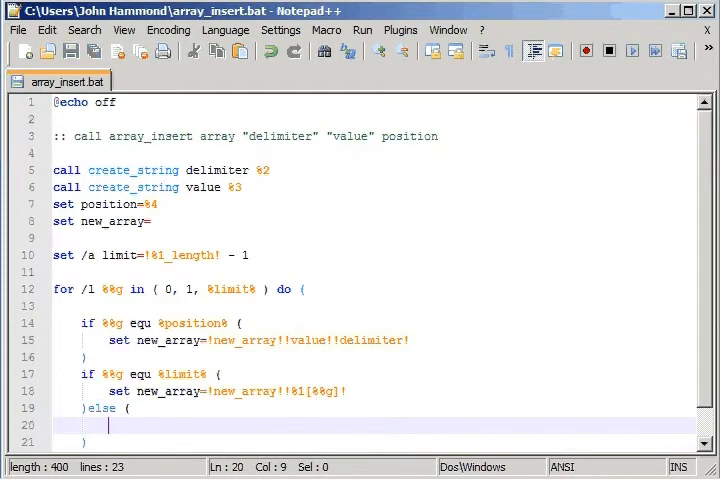
# Step: Otherwise append the element followed by !delimiter! to new_array
pyautogui.write('set new_array=!new_array!!%1[%%g]!!delimiter!')
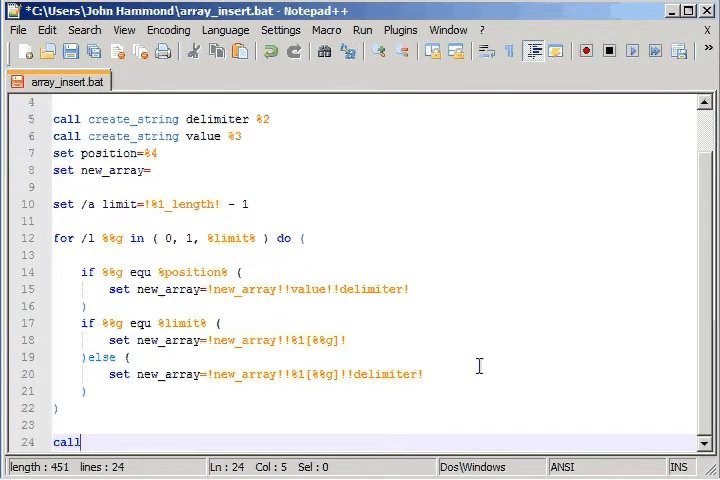
# Step: End with call create_array %1 "!delimiter!" "!new_array!" and begin a new file for script.bat
pyautogui.write('create_array %1 "!delimier')
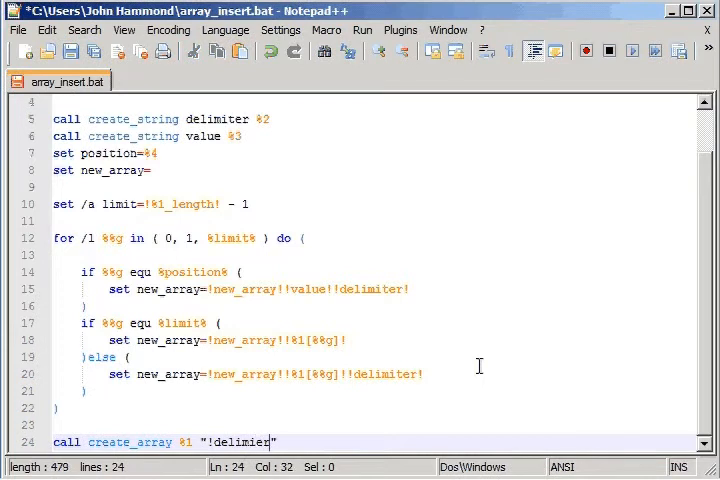
pyautogui.write('!"')
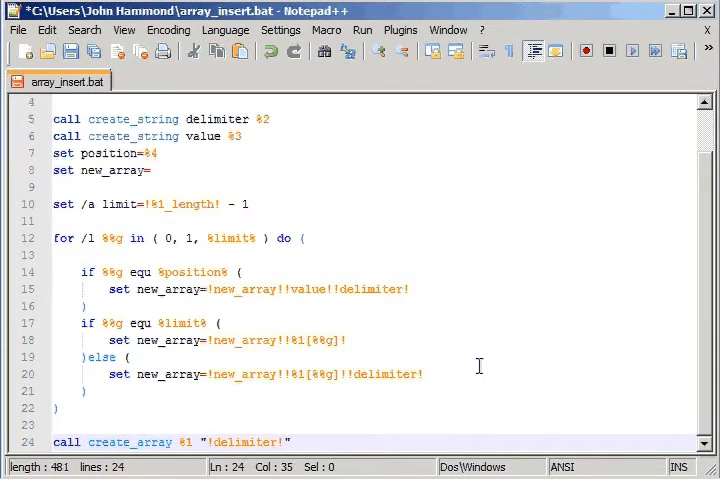
pyautogui.write('"!!"')
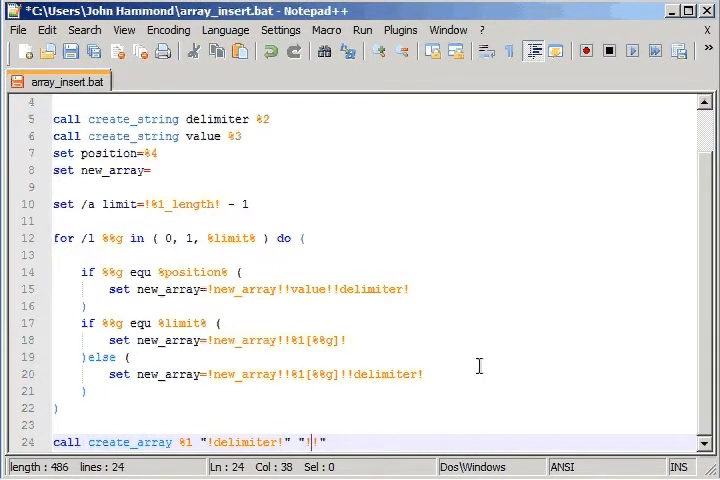
pyautogui.write('new_array!')
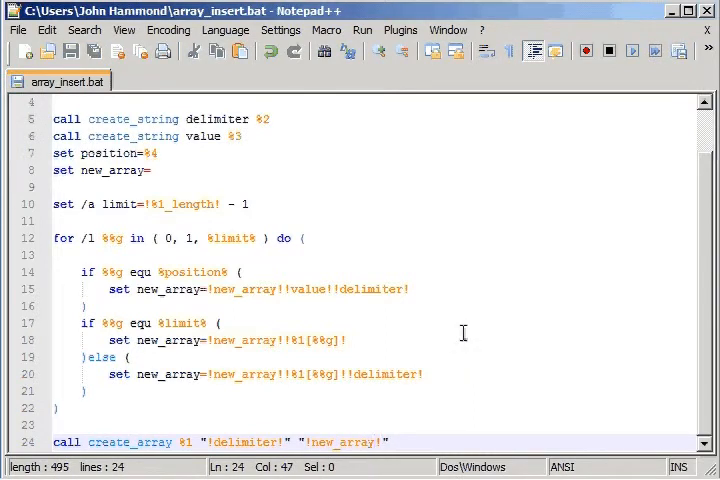
pyautogui.write('%')
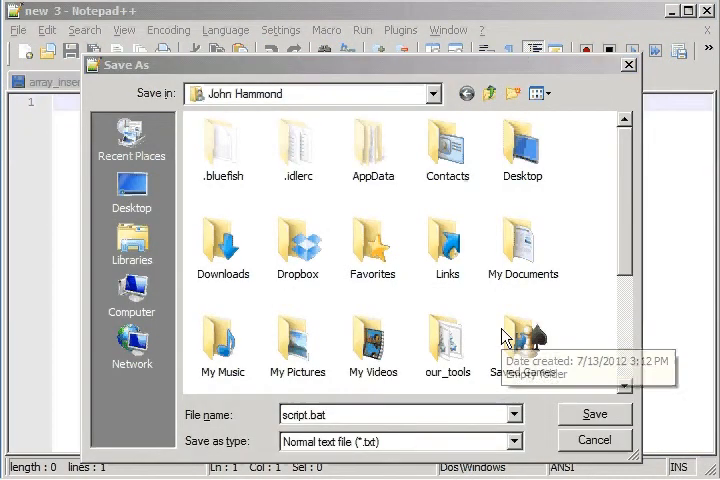
pyautogui.click(594, 412)
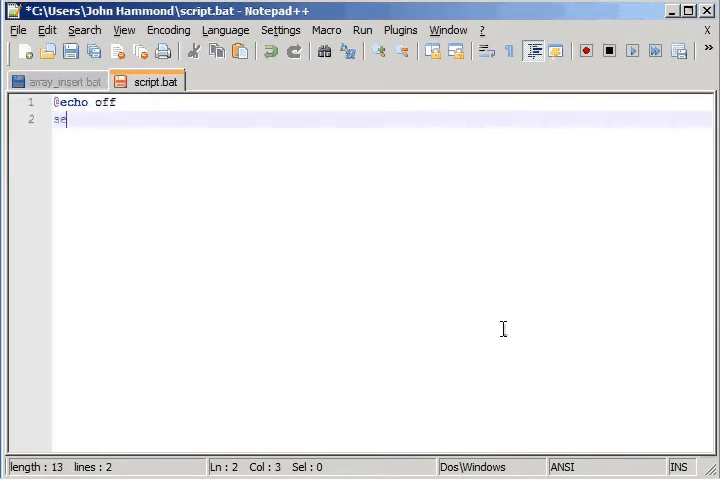
pyautogui.write('tloca')
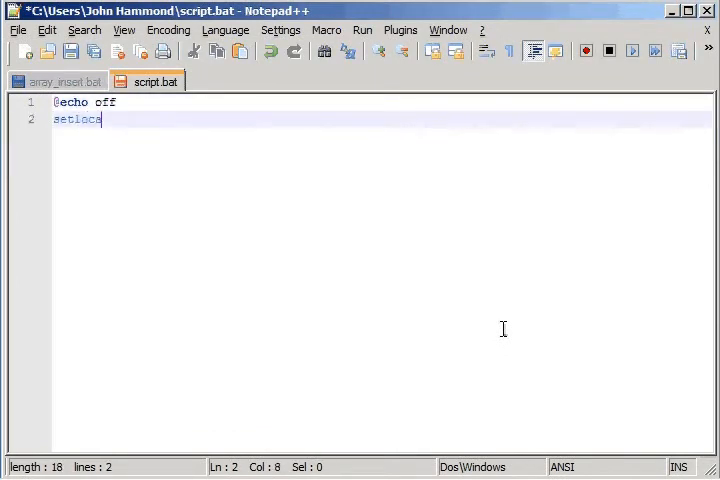
pyautogui.write('l enablded')
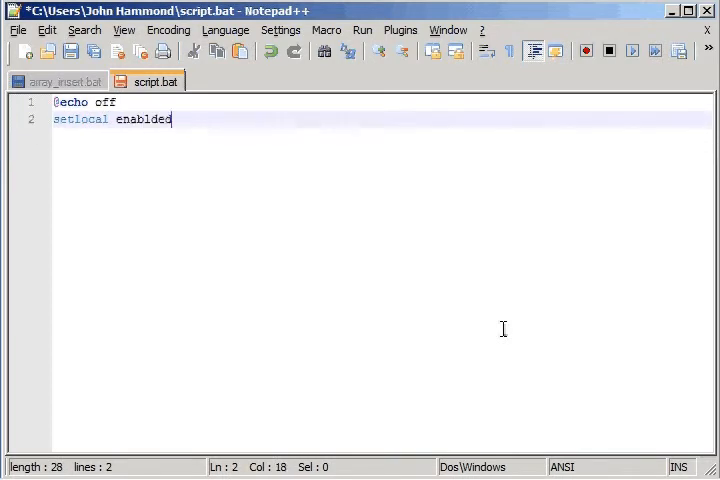
pyautogui.write('edelayedexpansion')
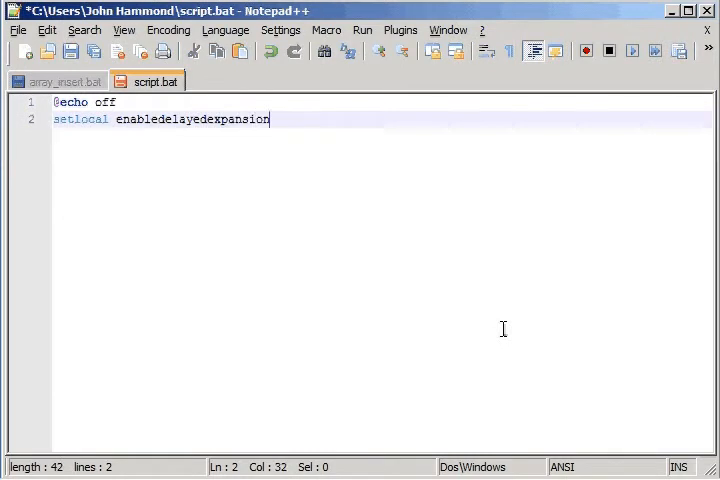
# Step: Add goto :main and a :main block with setlocal, endlocal and goto :eof
pyautogui.write('goto')
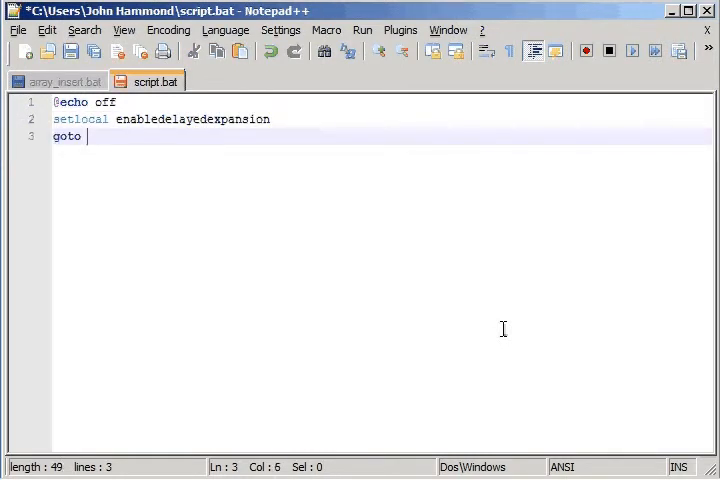
pyautogui.write(':main')
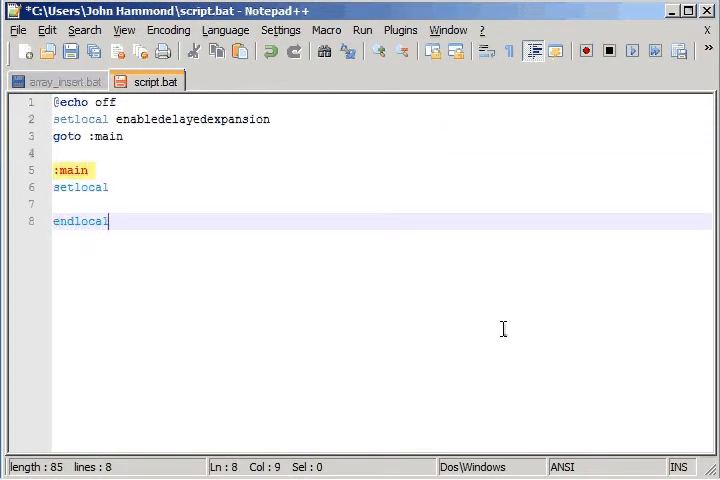
pyautogui.write('goto :eof')
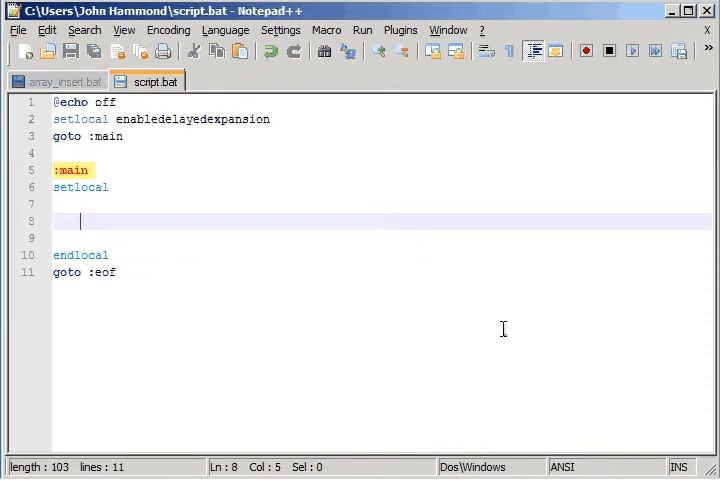
# Step: Call create_array array " " "I am really tired" under :main
pyautogui.write('call create')
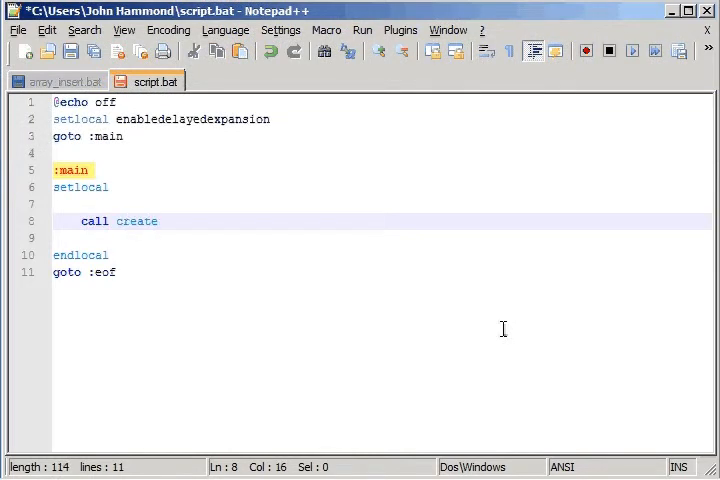
pyautogui.write('_array array "')
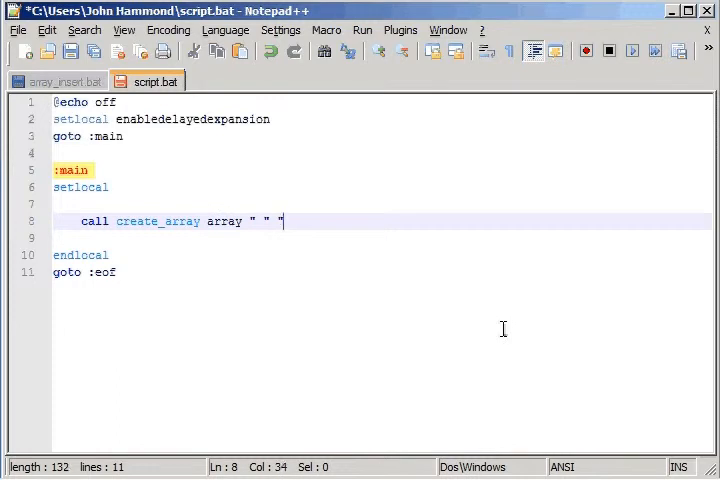
pyautogui.write('"')
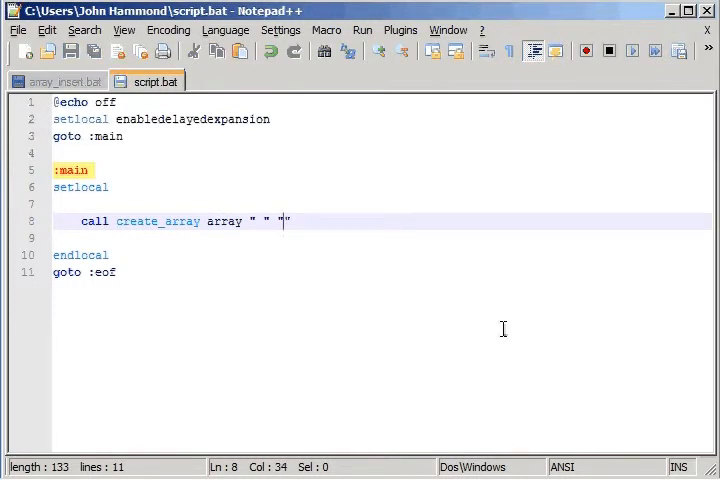
pyautogui.write('I am re')
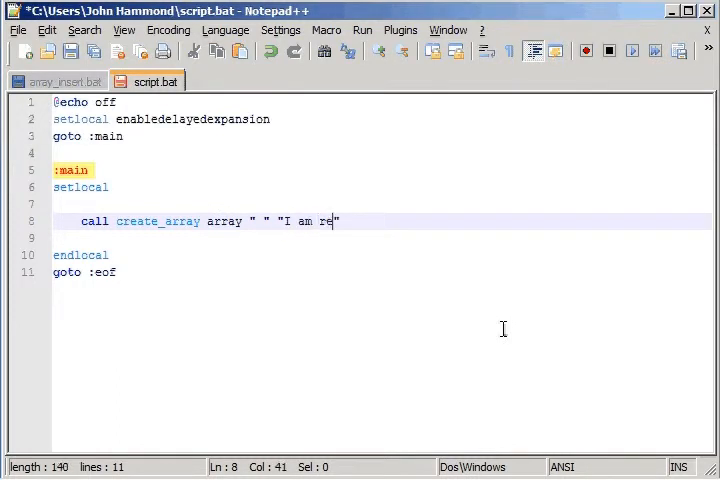
pyautogui.write('ally tired')
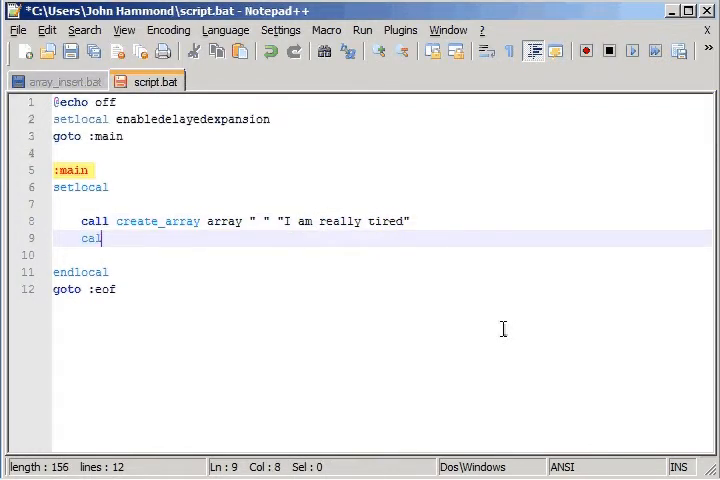
# Step: Call array_insert array " " "not" at position 2
pyautogui.write('array_insert')
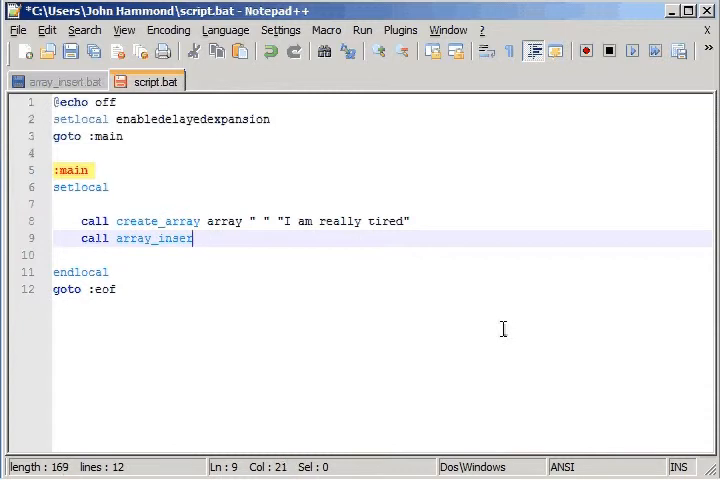
pyautogui.write('array " "')
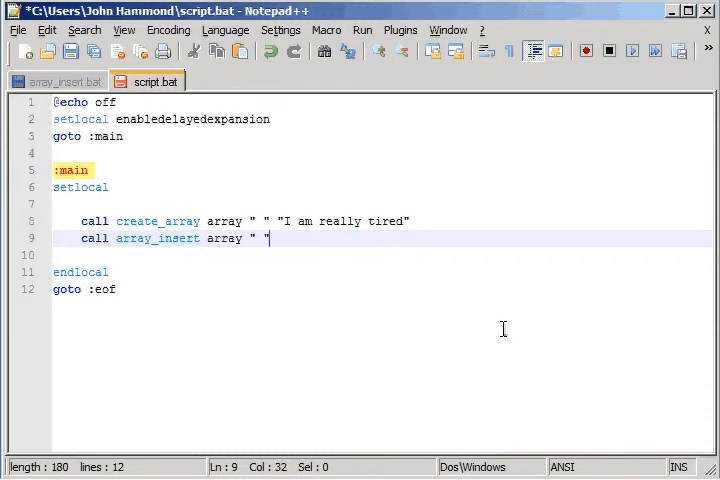
pyautogui.write('""')
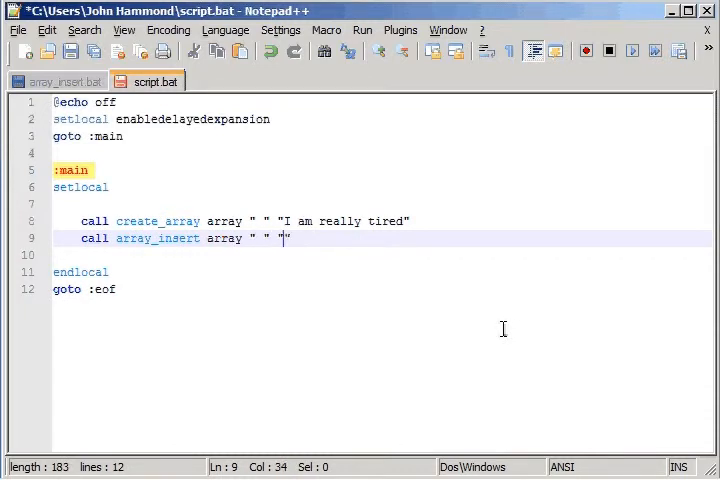
pyautogui.write('not')
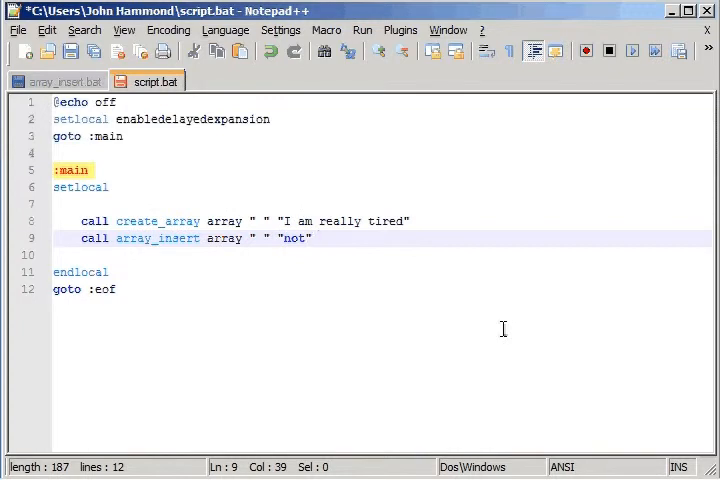
pyautogui.click(288, 220)
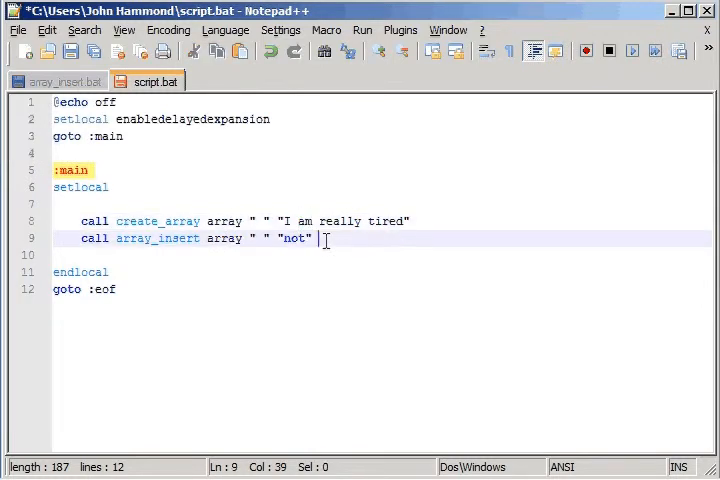
pyautogui.write('1')
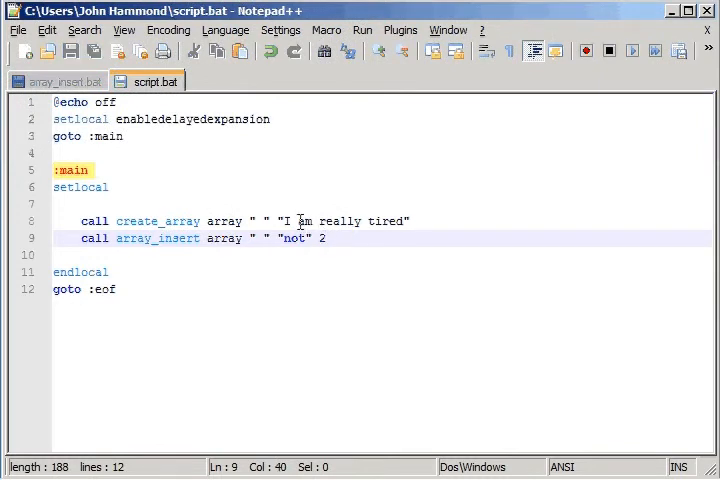
pyautogui.click(28, 466)
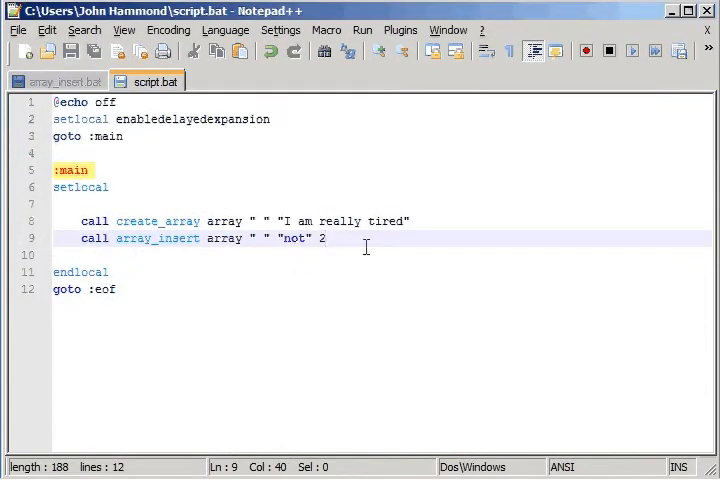
# Step: Add echo !array_length! after the calls and save script.bat for testing
pyautogui.write('echo !arr!')
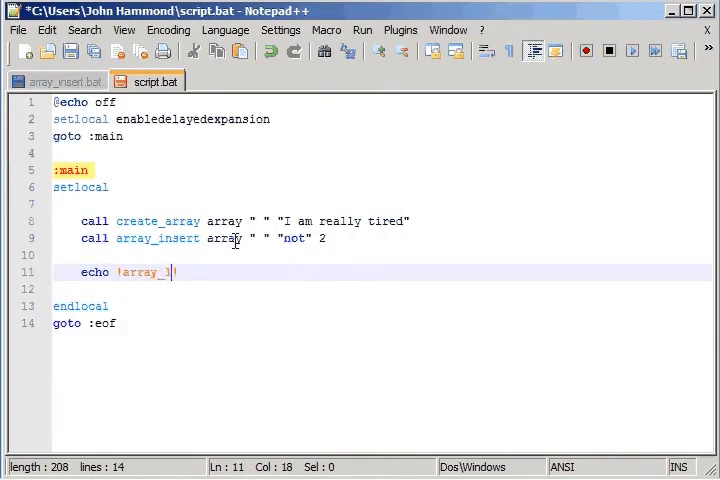
pyautogui.write('ength')
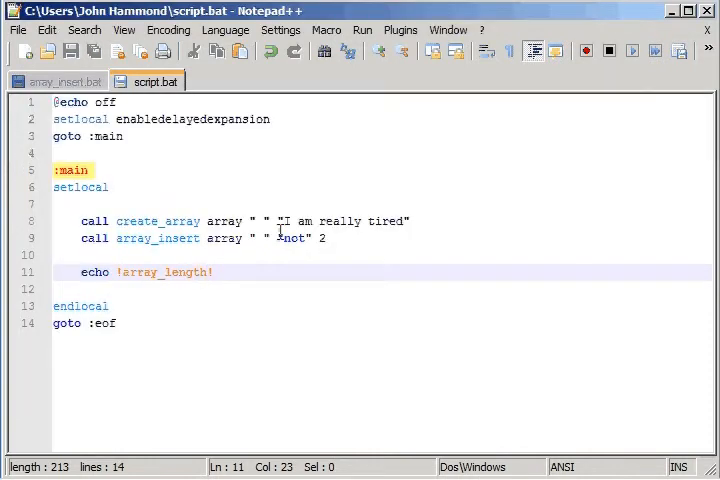
pyautogui.press('BackSpace')
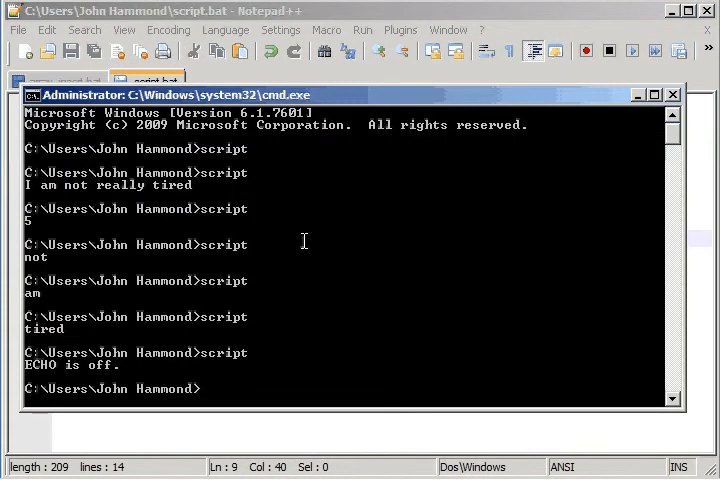
# Step: Run script in cmd and confirm the output reads "I am not really tired"
pyautogui.click(148, 80)
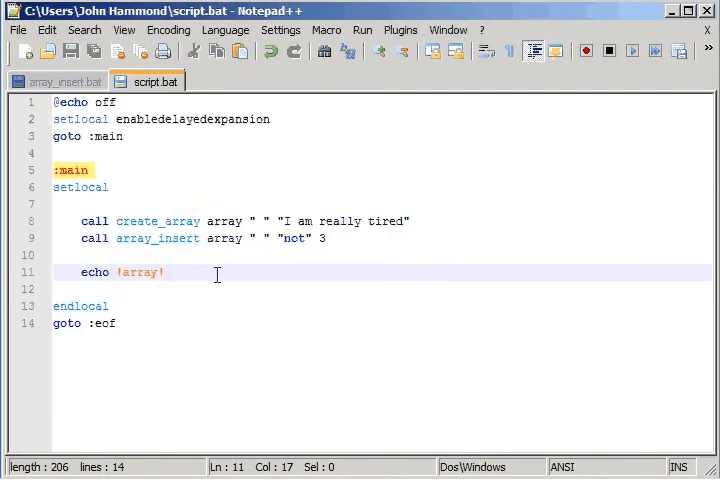
# Step: Make script.bat echo !array_length!, then show array_insert.bat's insertion for loop
pyautogui.write('_length')
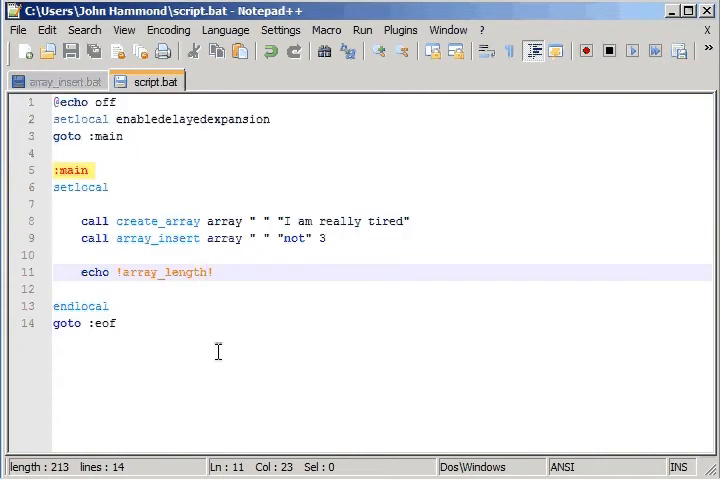
pyautogui.moveTo(340, 250)
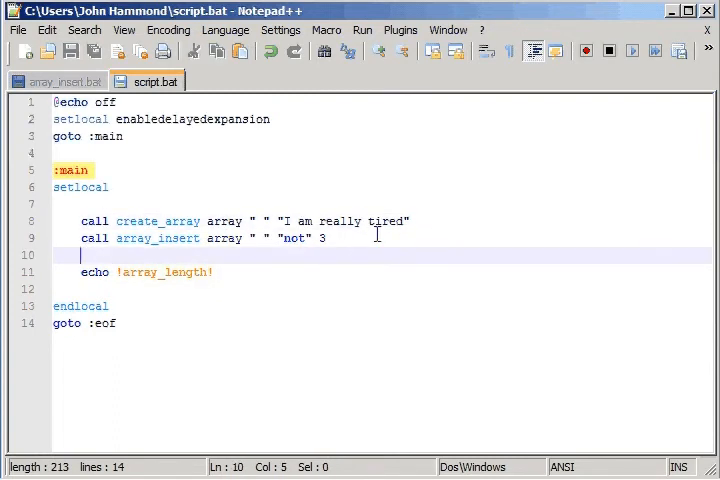
pyautogui.moveTo(378, 304)
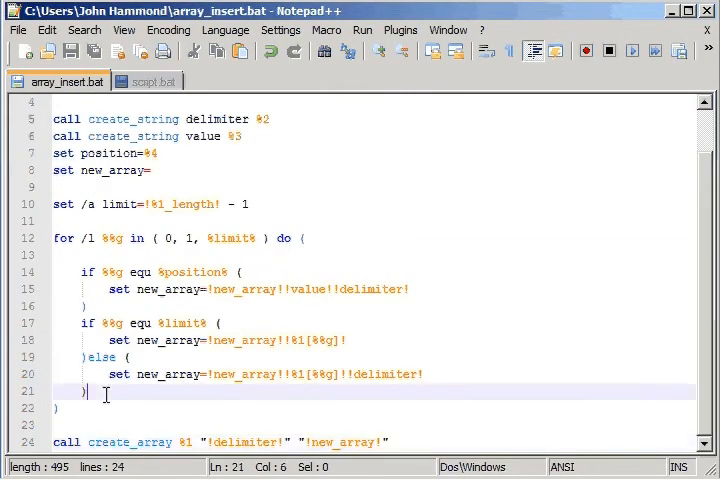
pyautogui.click(240, 372)
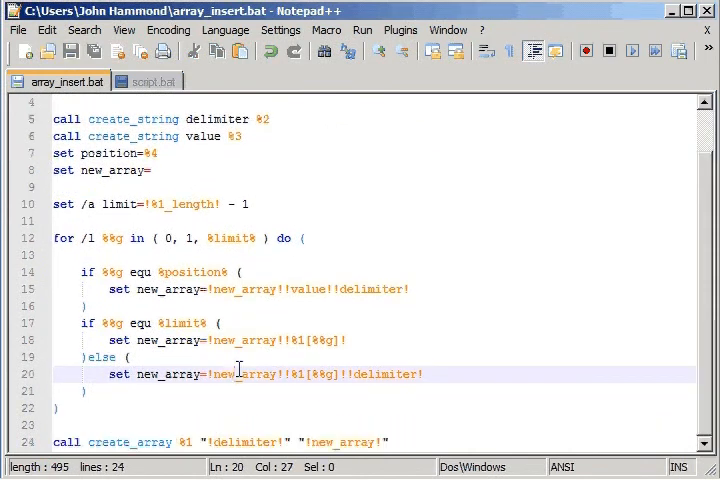
pyautogui.click(24, 466)
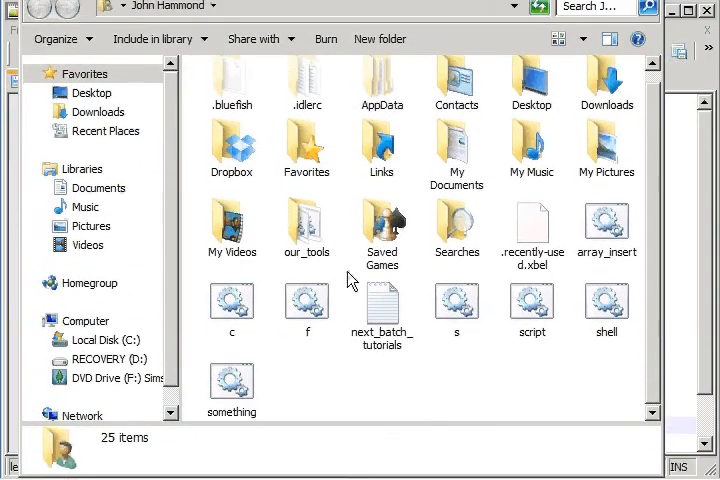
pyautogui.click(606, 224)
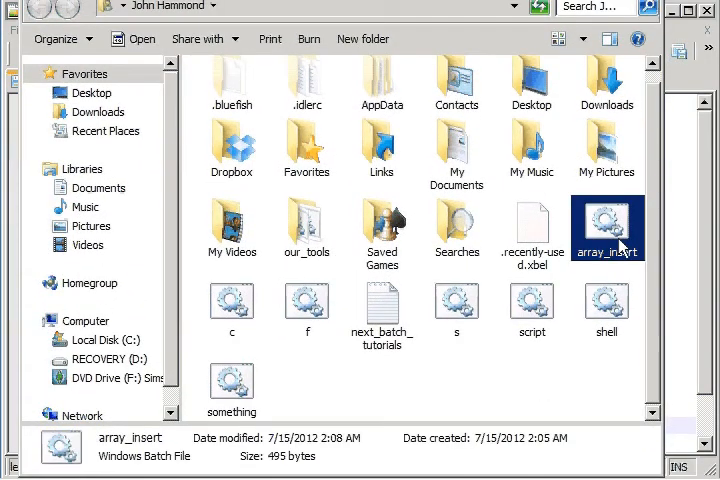
pyautogui.doubleClick(306, 228)
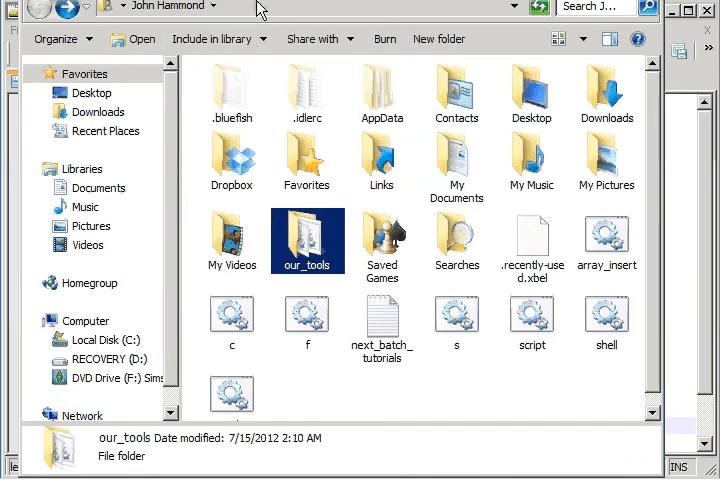
pyautogui.write('C')
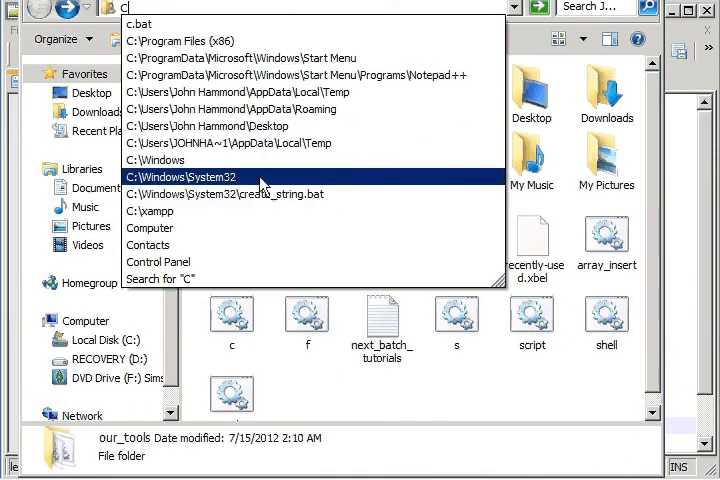
pyautogui.click(186, 176)
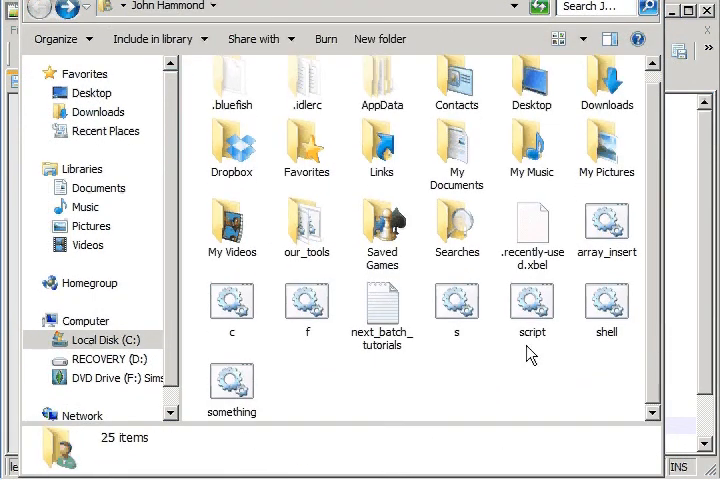
pyautogui.click(608, 230)
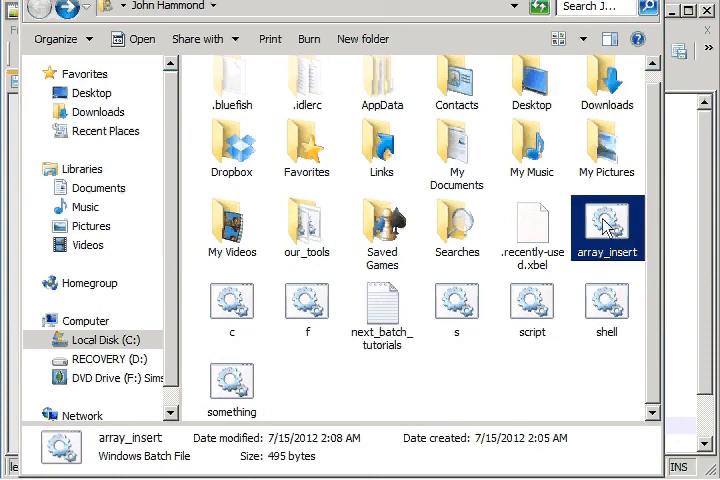